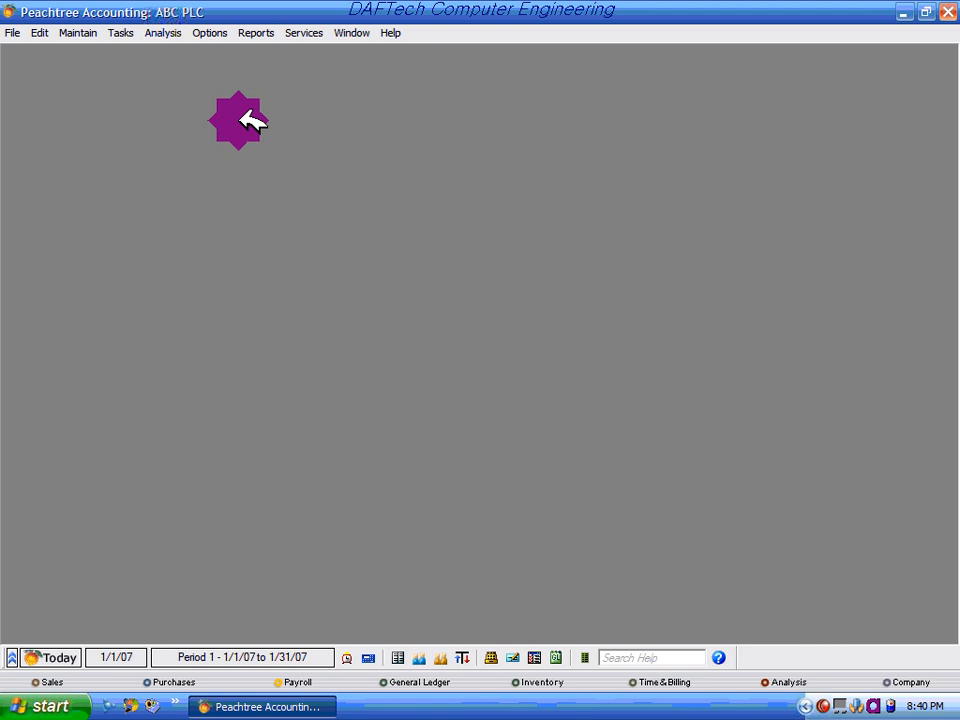
Bring up the Tasks menu listing Purchases/Receive Inventory
left_click(120, 32)
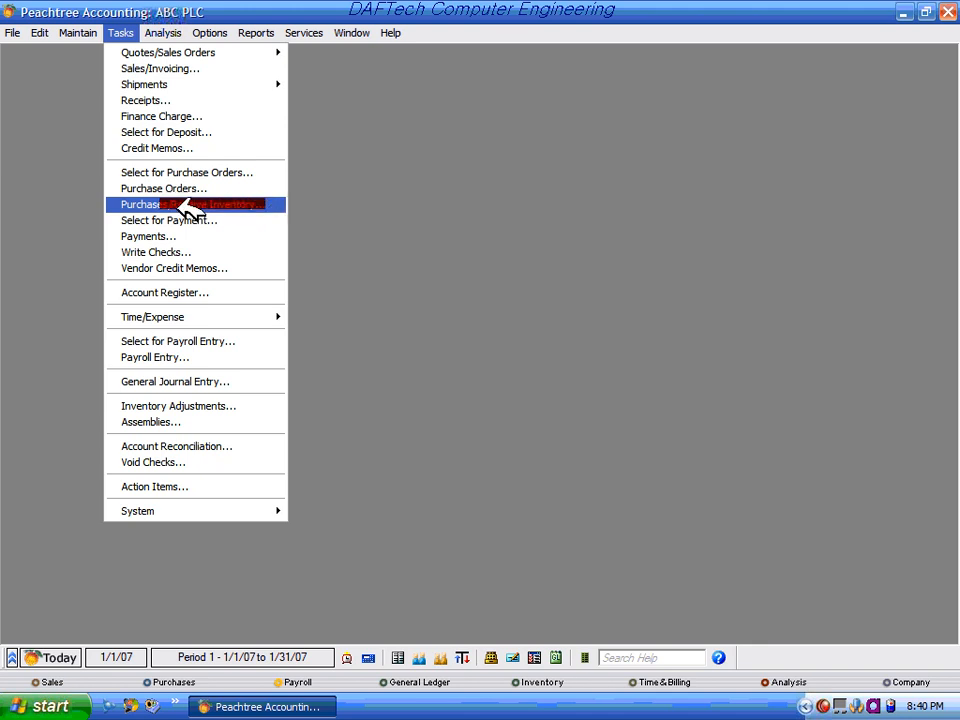
mouse_move(126, 210)
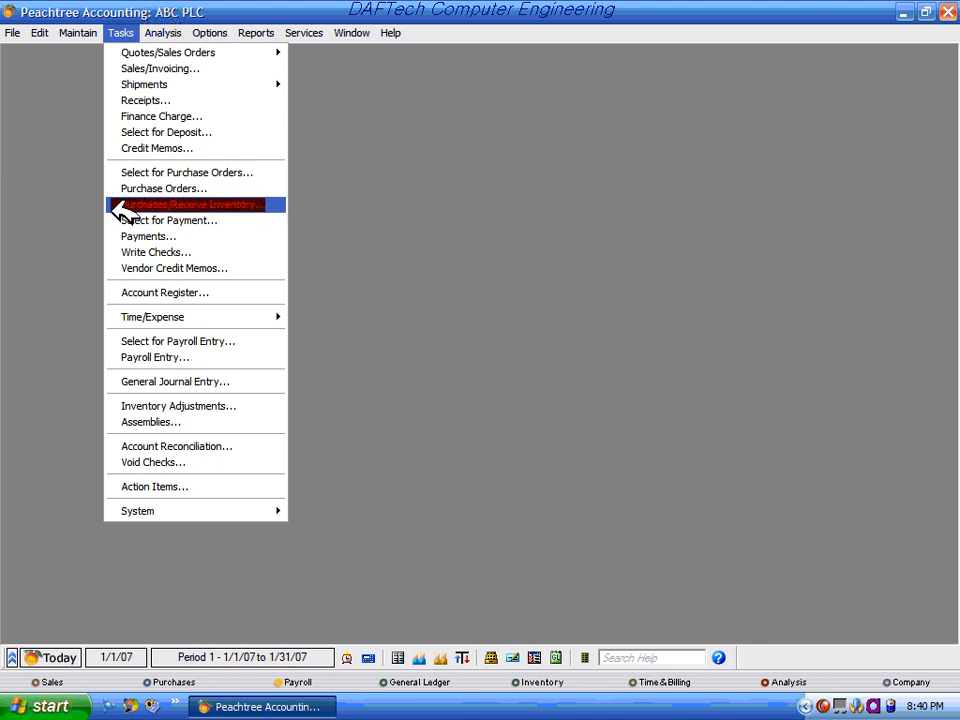
mouse_move(290, 230)
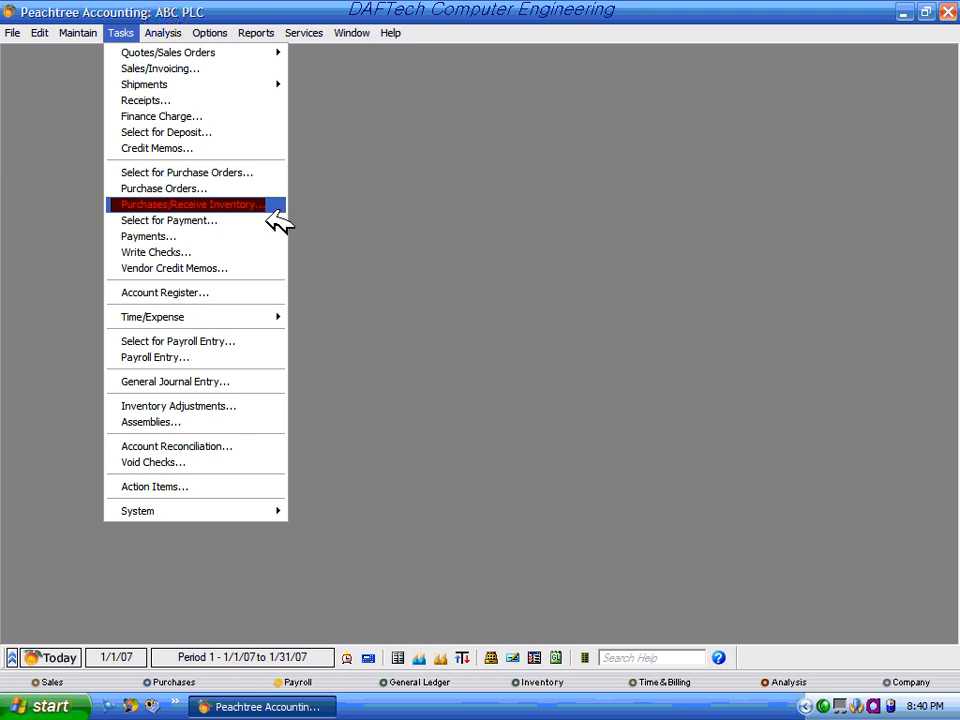
mouse_move(272, 222)
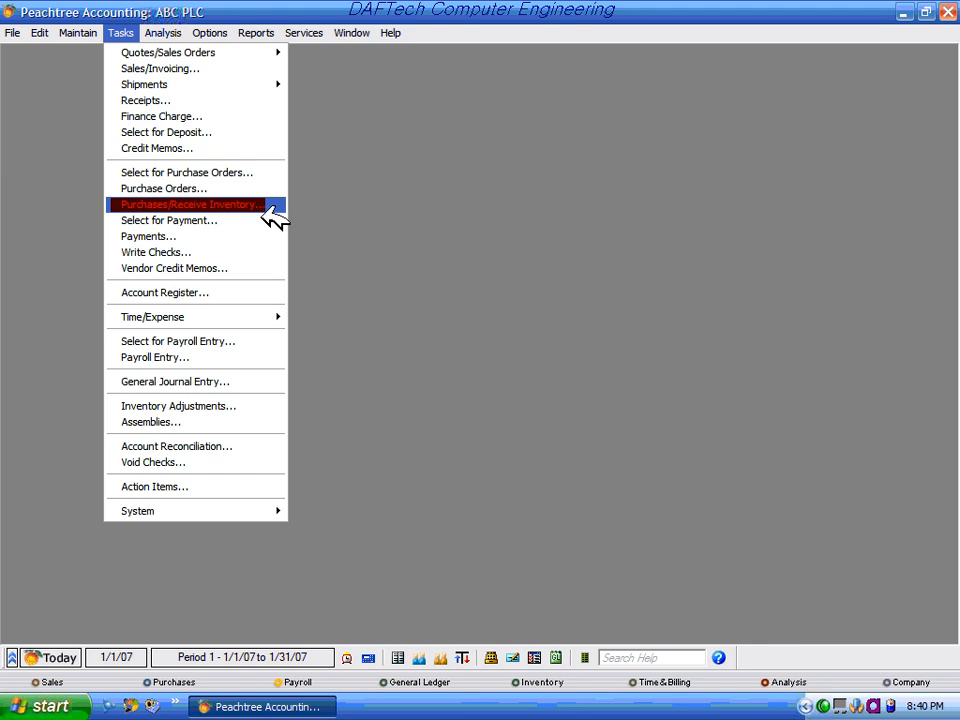
mouse_move(270, 216)
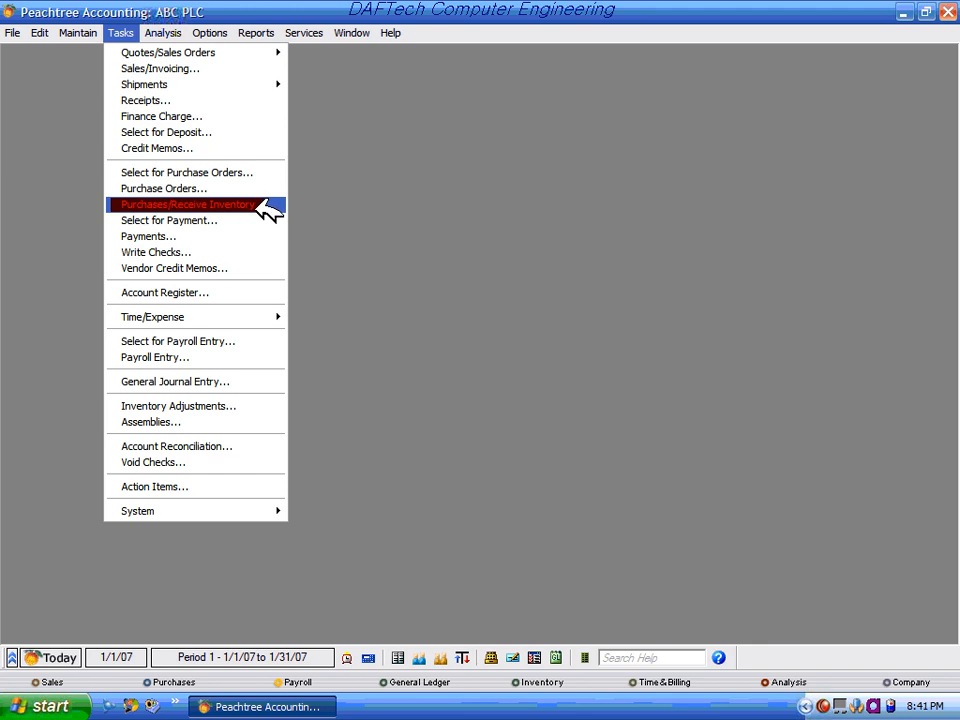
left_click(184, 204)
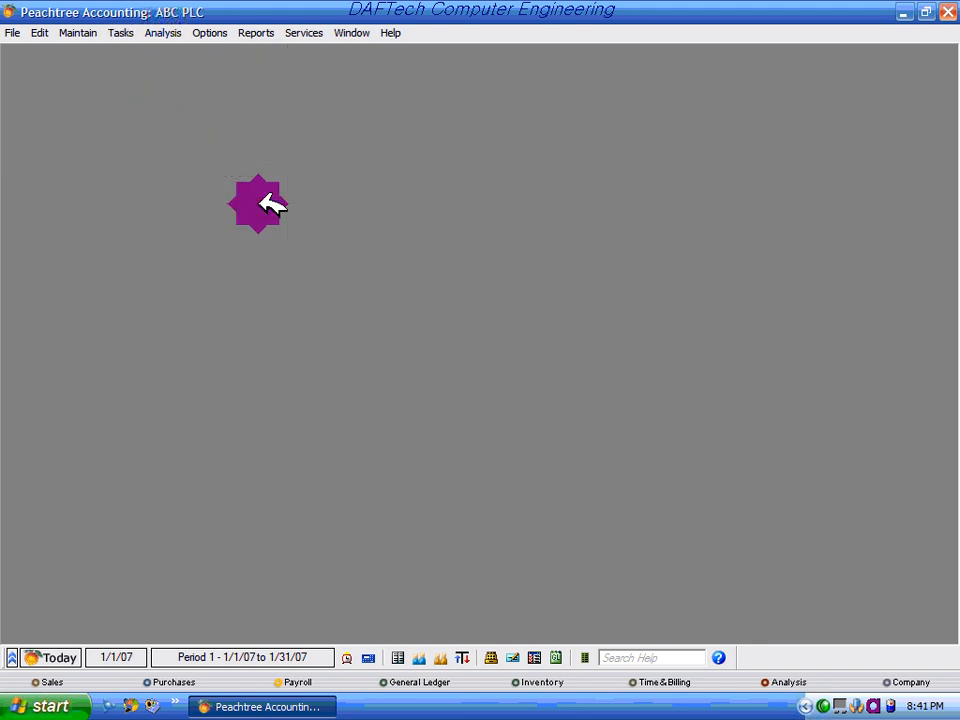
left_click(120, 32)
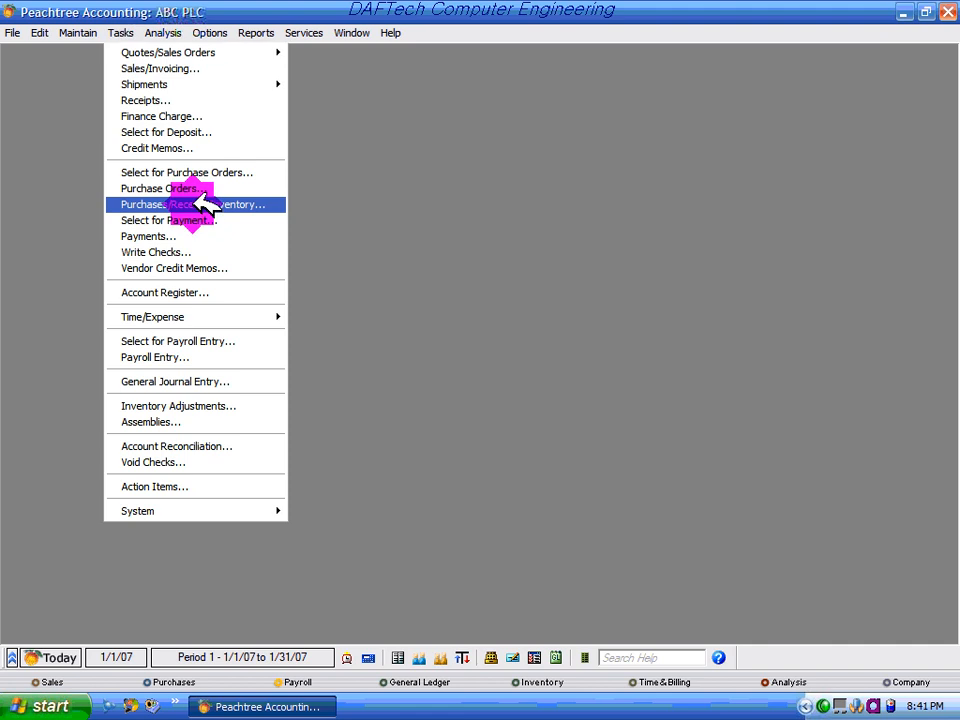
Start a Purchases/Receive Inventory entry, initially for vendor P2001, with invoice number 0051
left_click(170, 204)
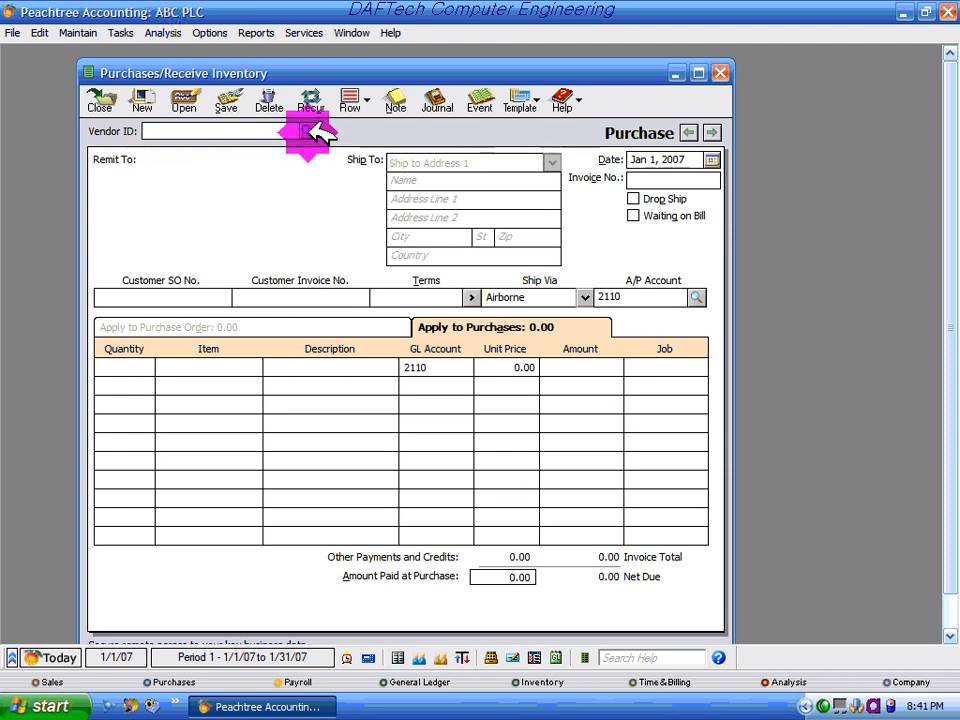
left_click(308, 132)
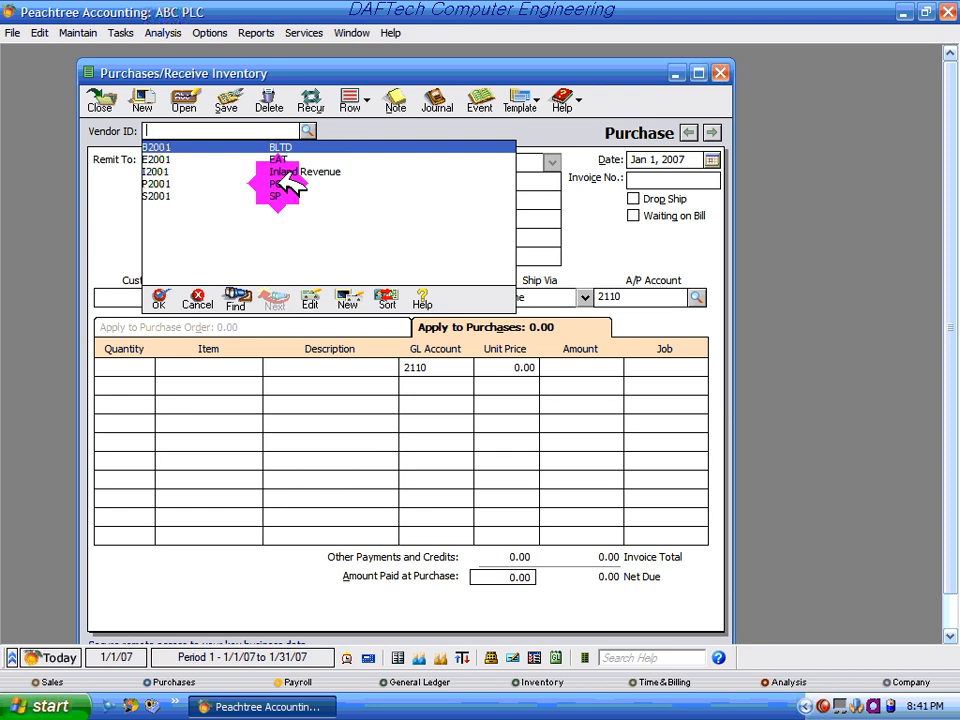
left_click(156, 184)
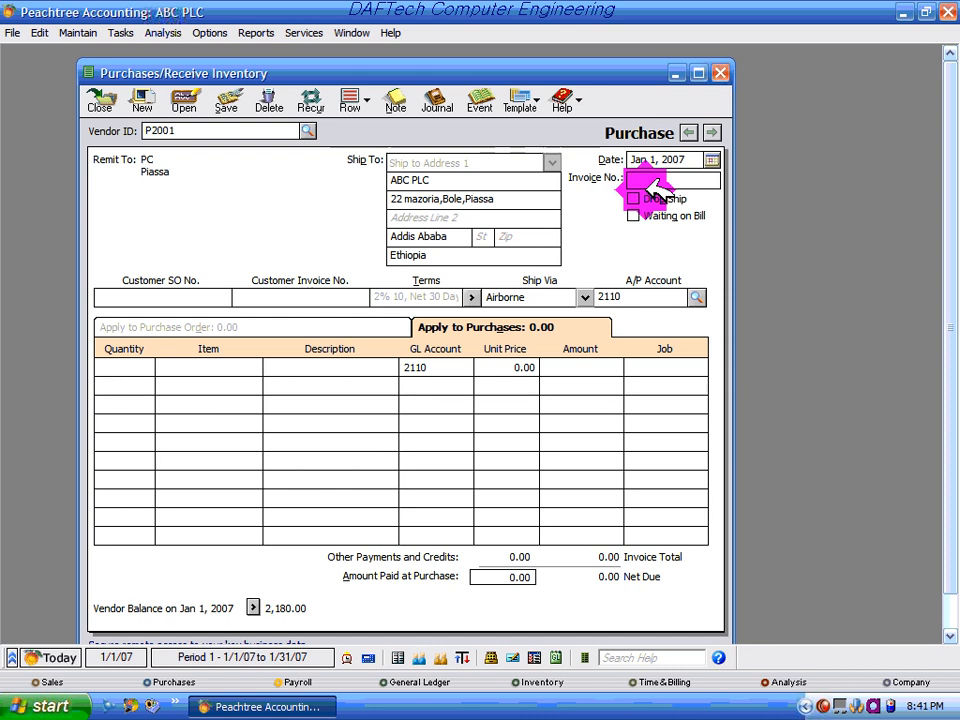
type("0051")
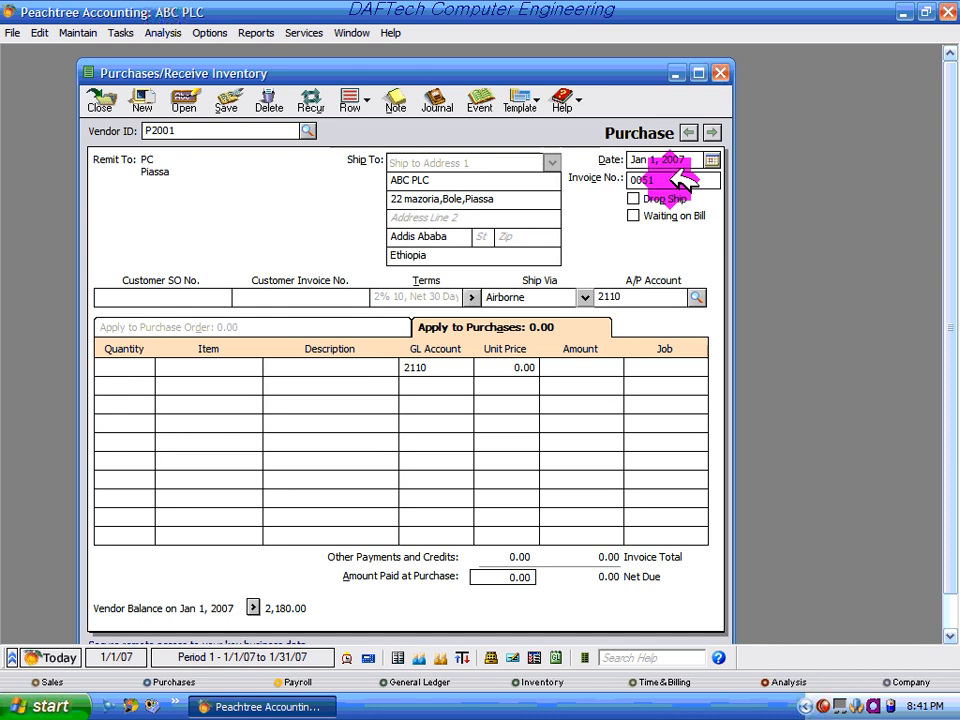
type("0051")
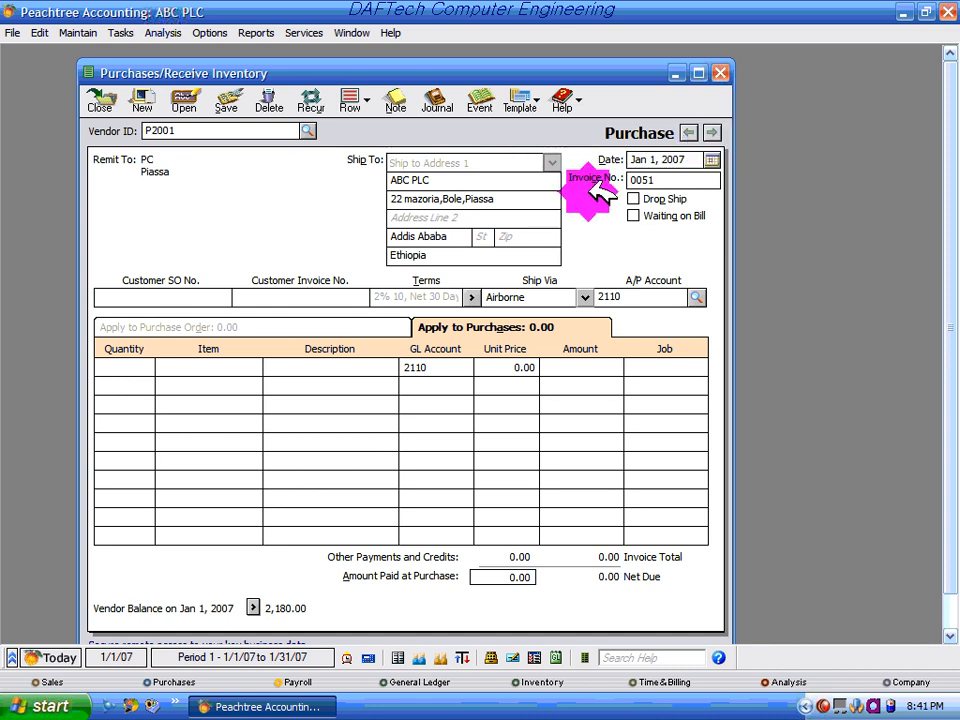
Change the vendor to B2001 (BLTD) via the Vendor ID lookup
left_click(308, 130)
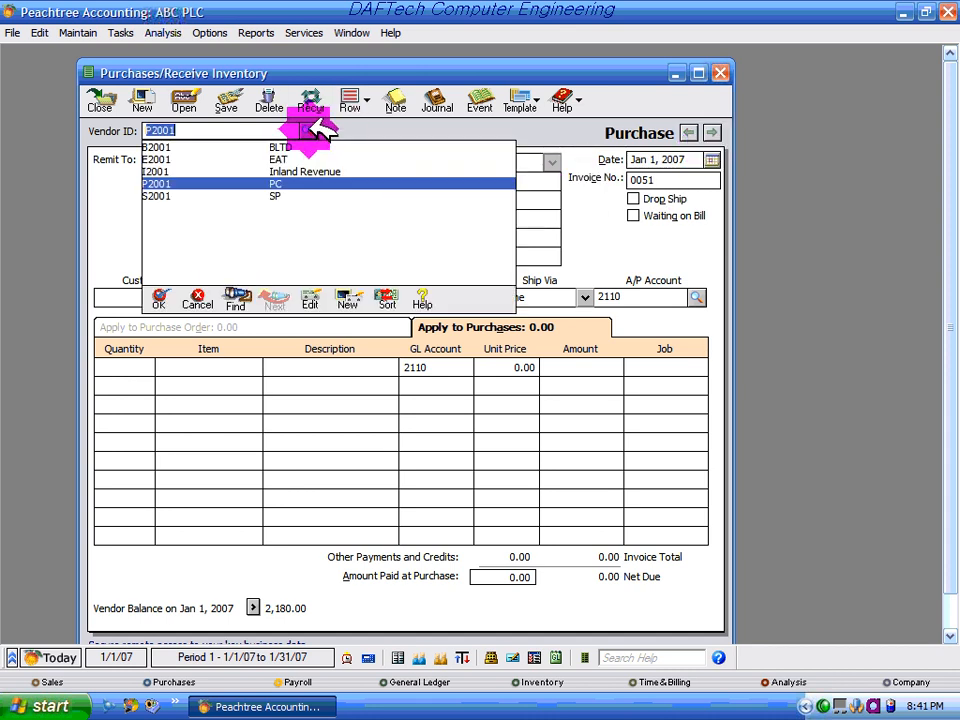
left_click(156, 148)
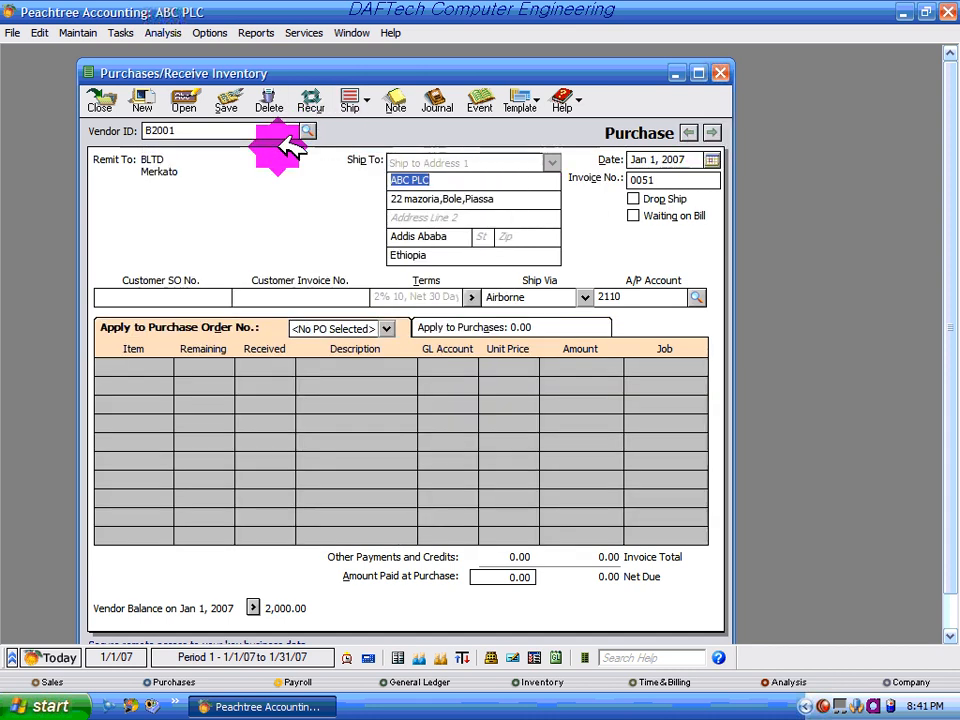
left_click(308, 132)
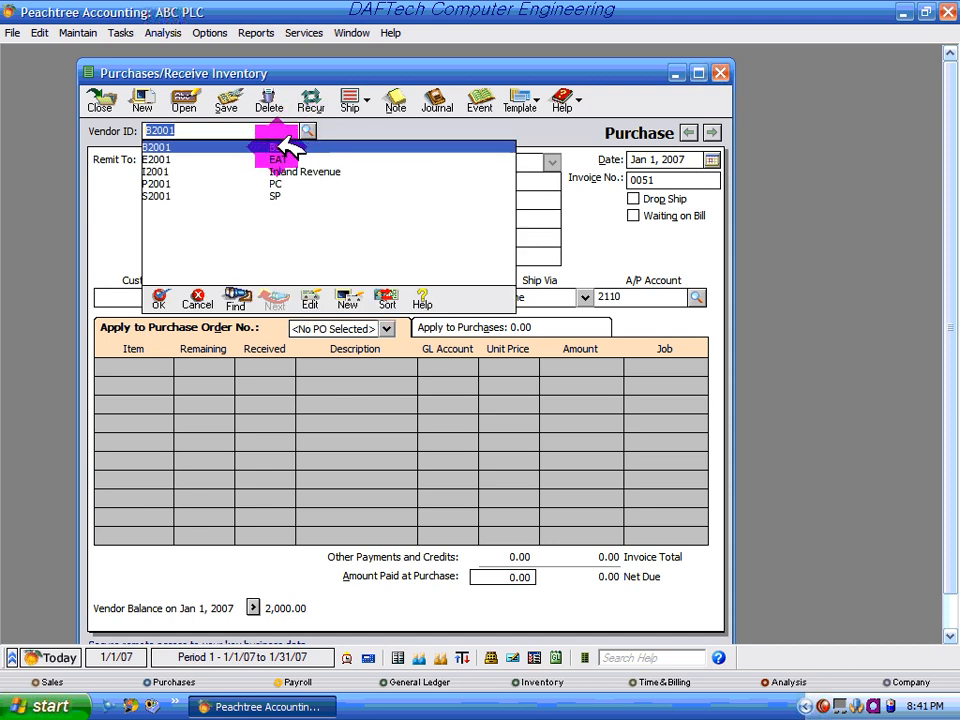
left_click(156, 148)
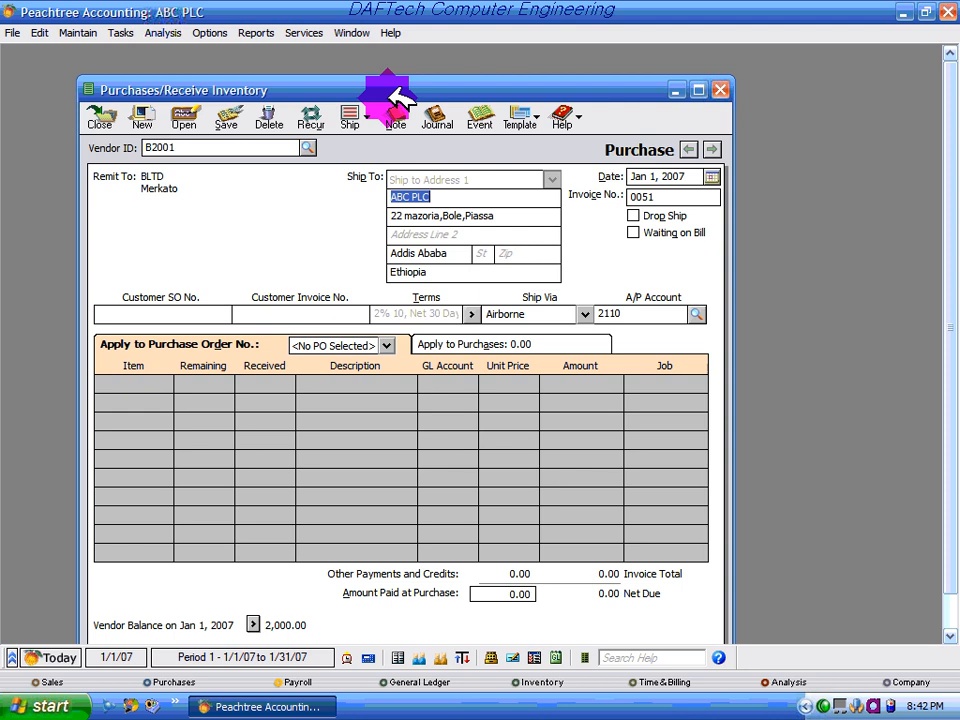
mouse_move(176, 344)
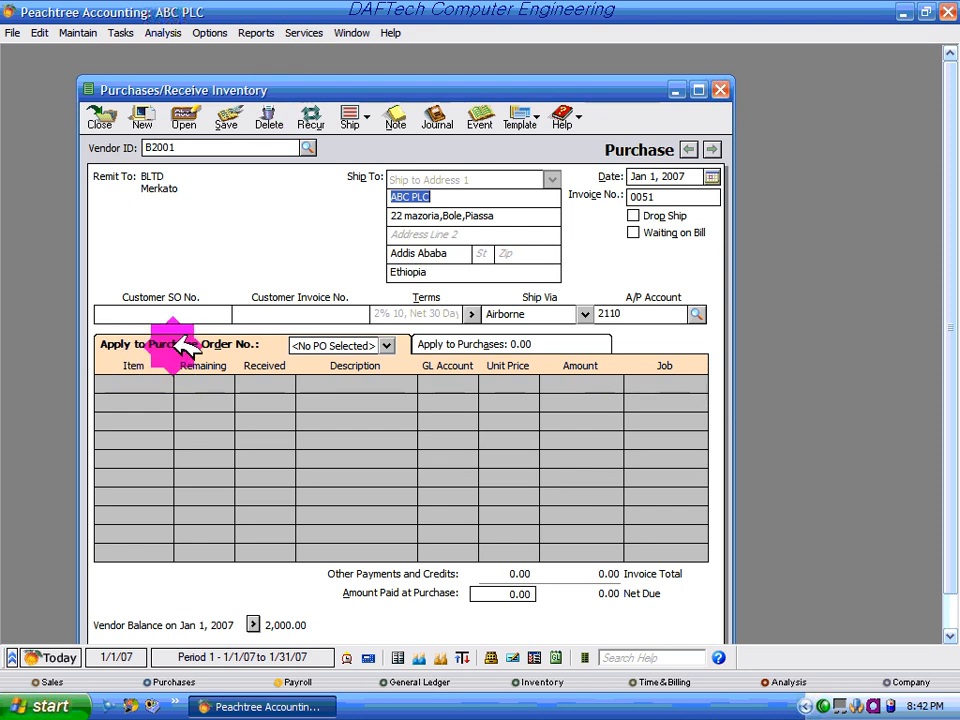
Apply purchase order 020, receive 5.00 of item B1001 and record 200 paid at purchase
left_click(384, 344)
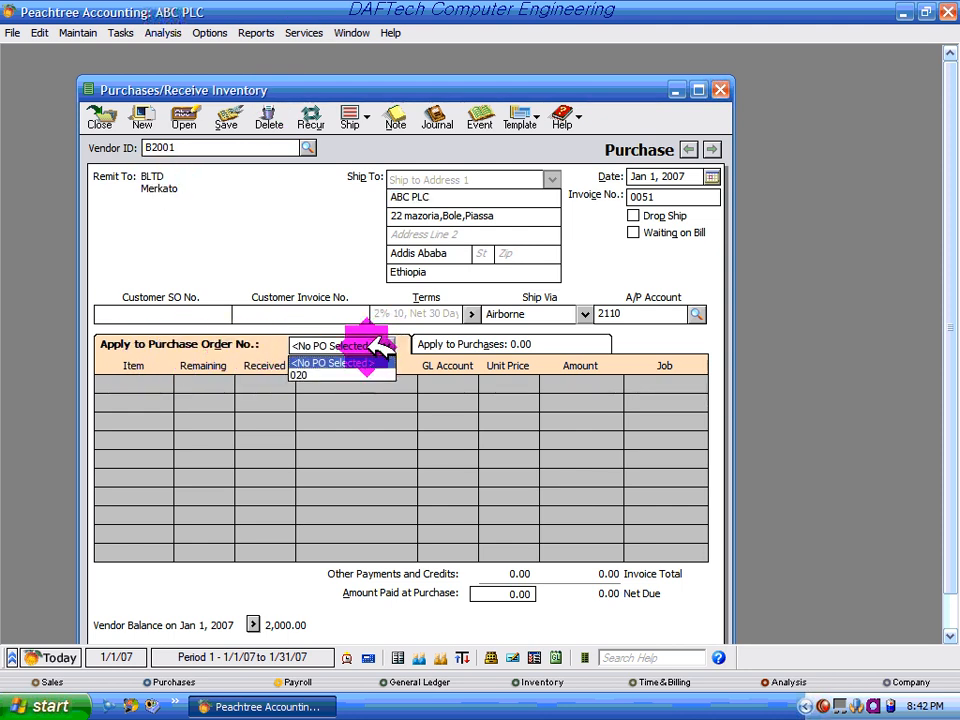
left_click(332, 362)
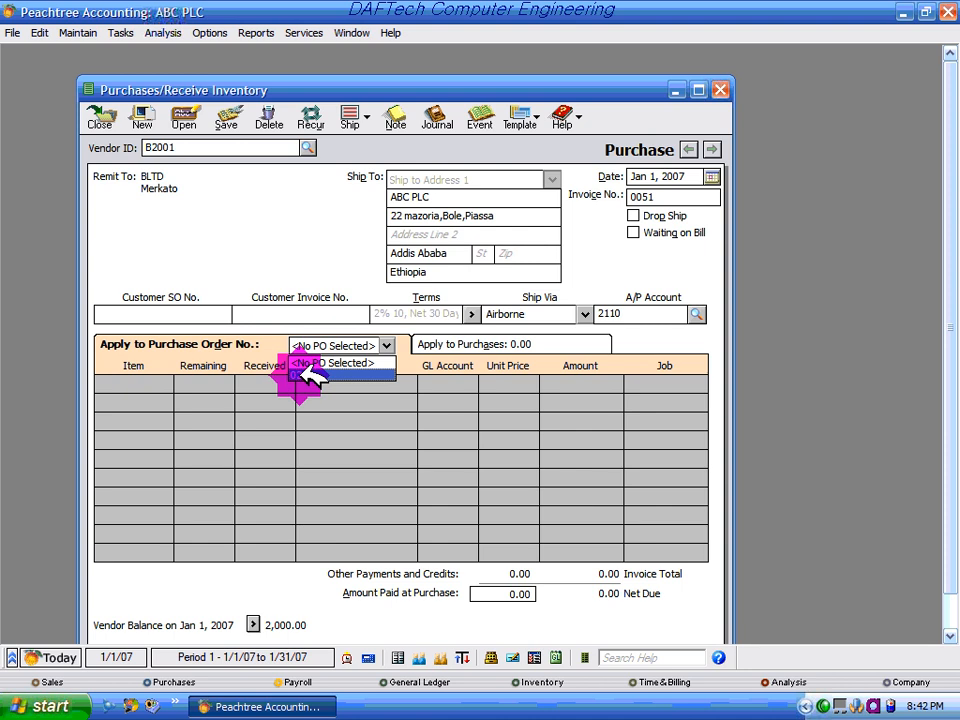
left_click(336, 362)
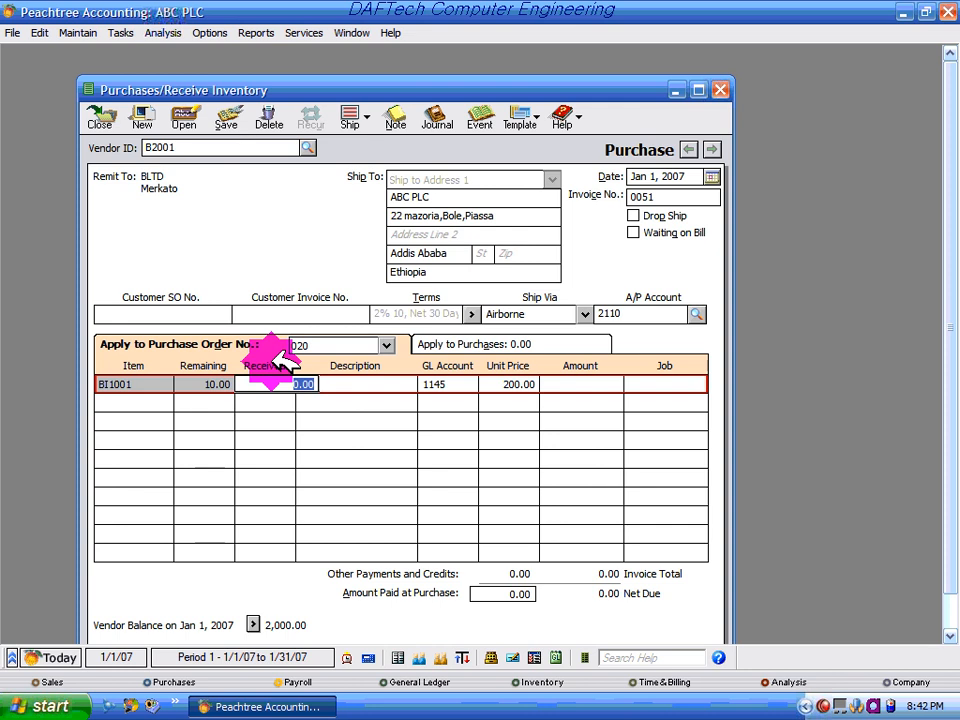
type("5.00")
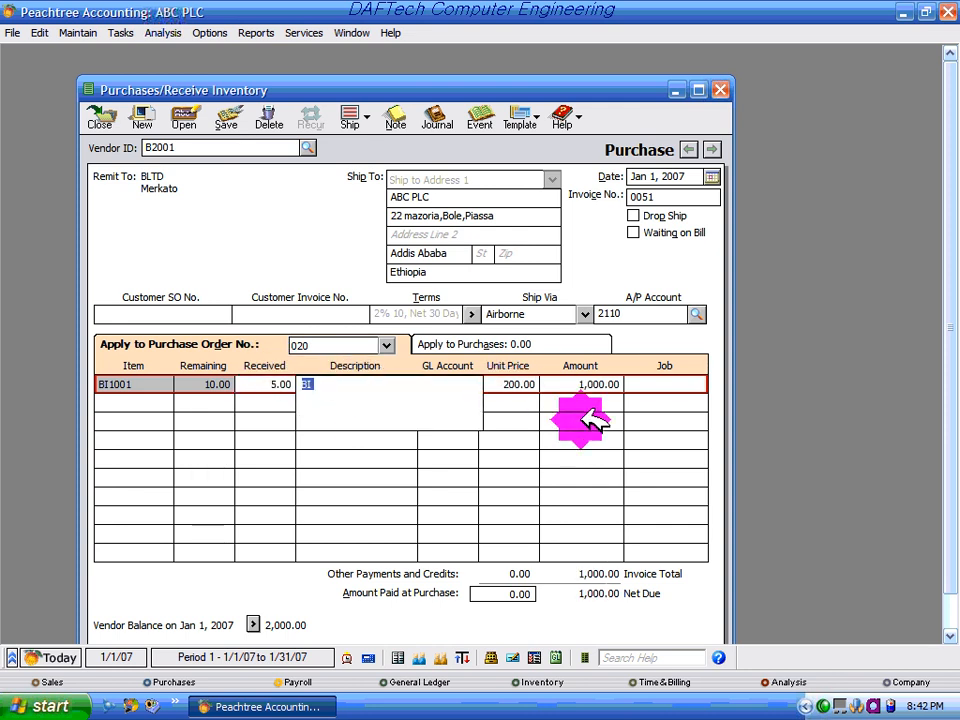
mouse_move(460, 590)
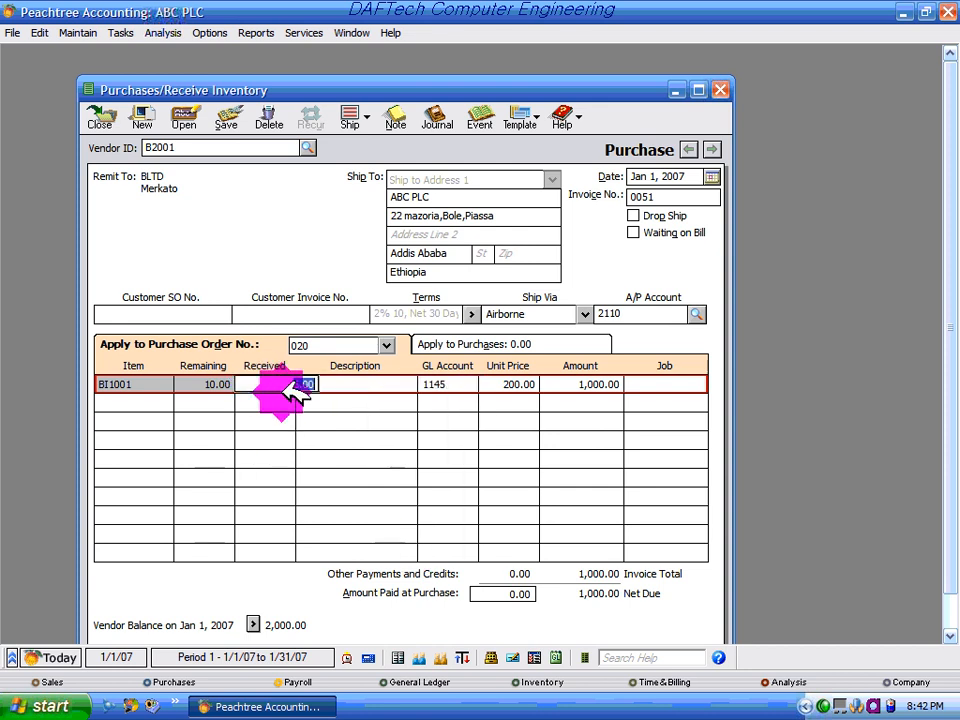
type("5.00")
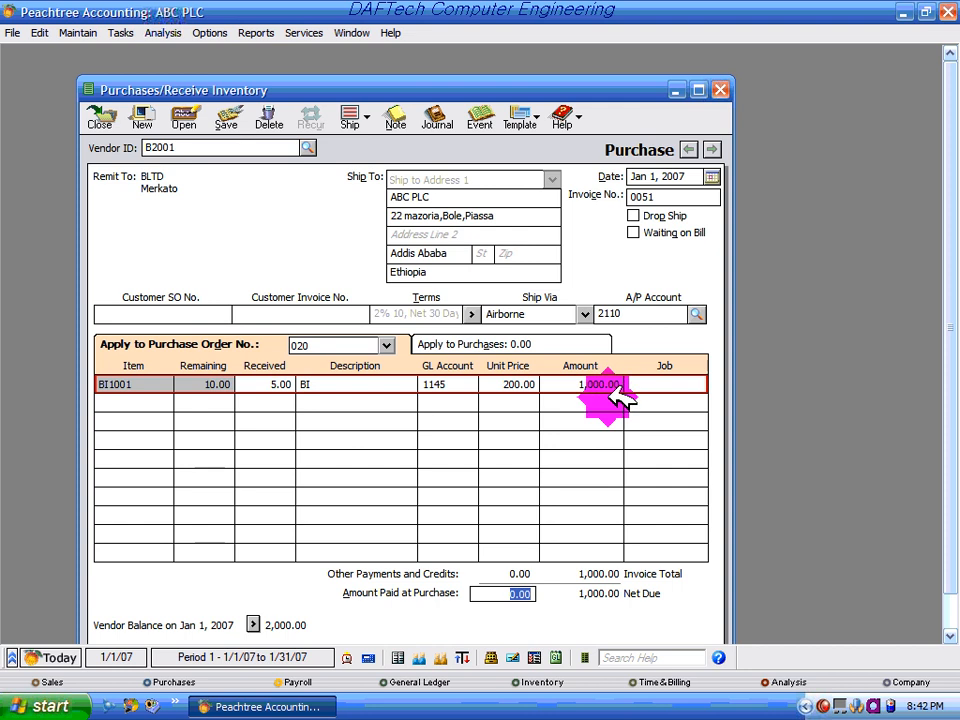
type("200")
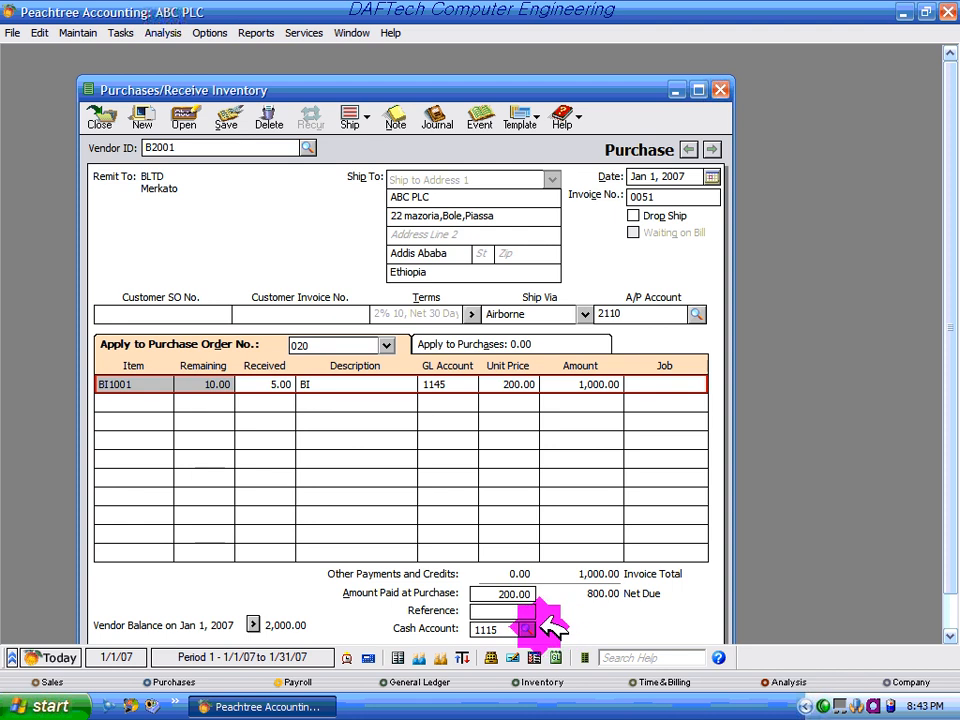
Enter check reference ck00012 for the payment and go to the saved purchases list
type("c")
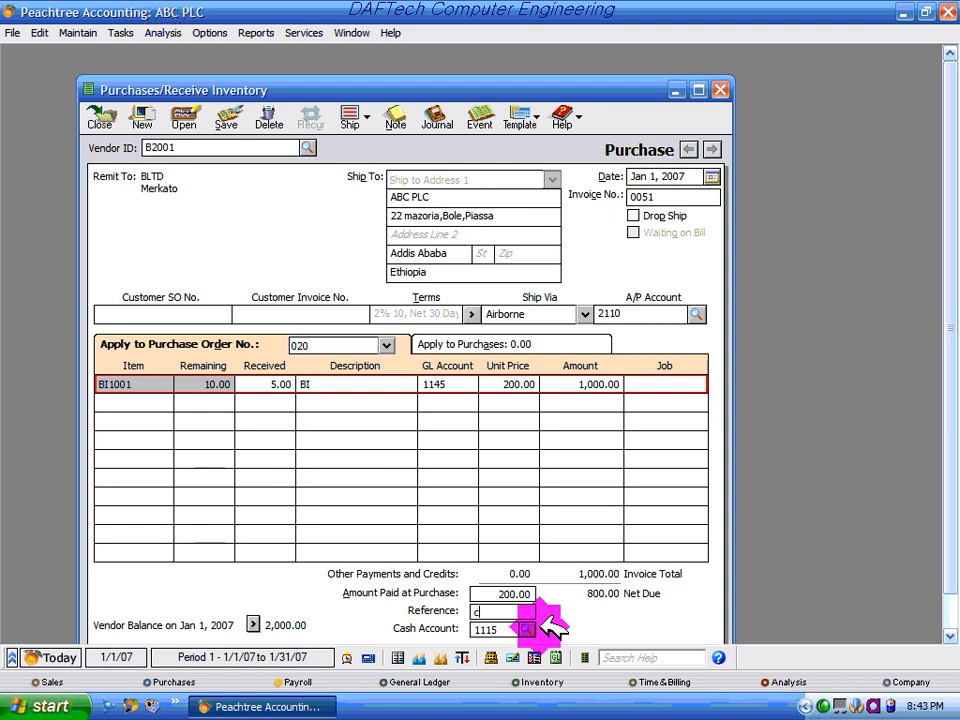
type("k00012")
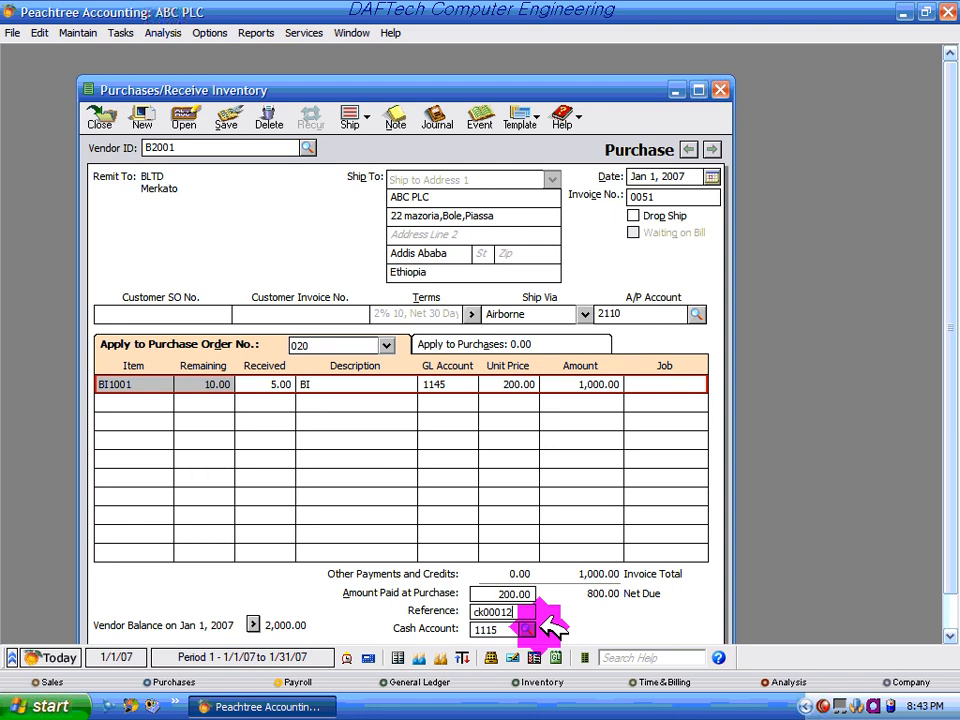
mouse_move(544, 590)
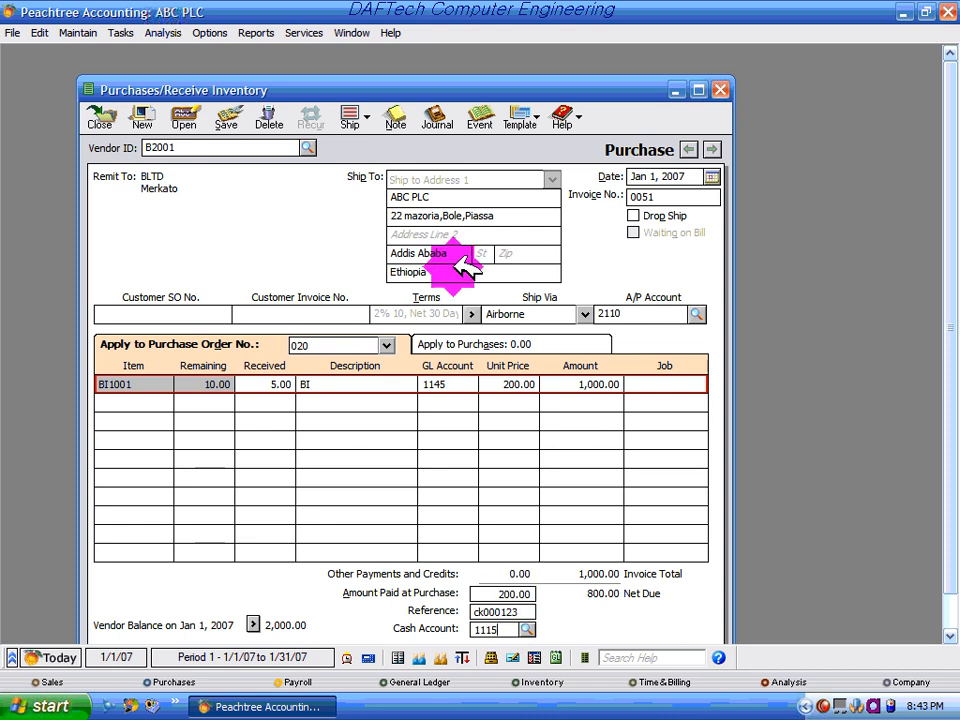
mouse_move(600, 596)
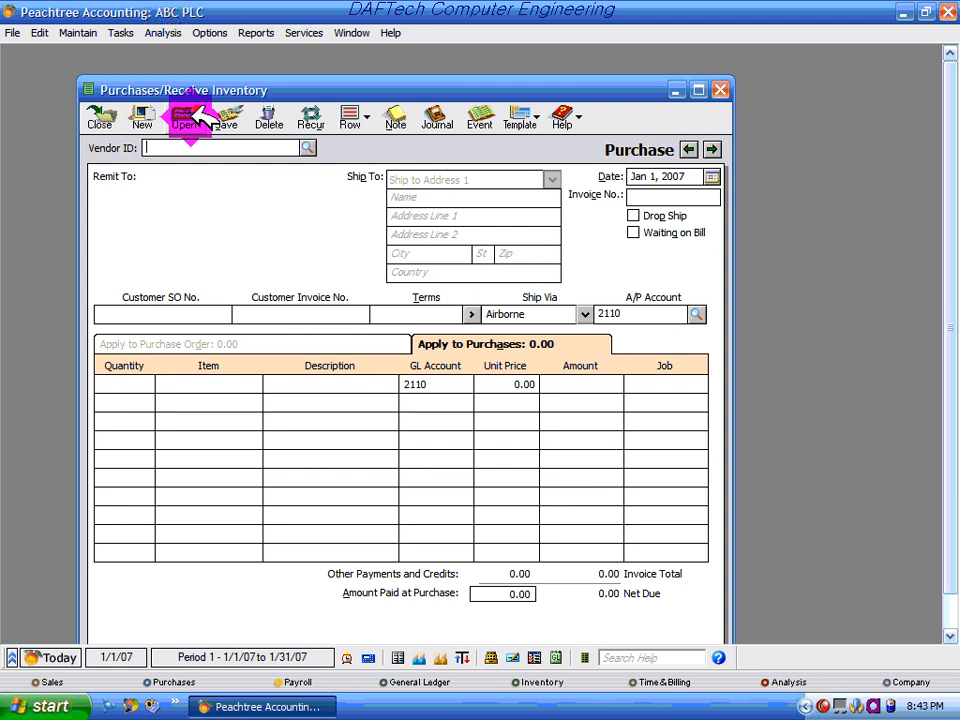
left_click(184, 116)
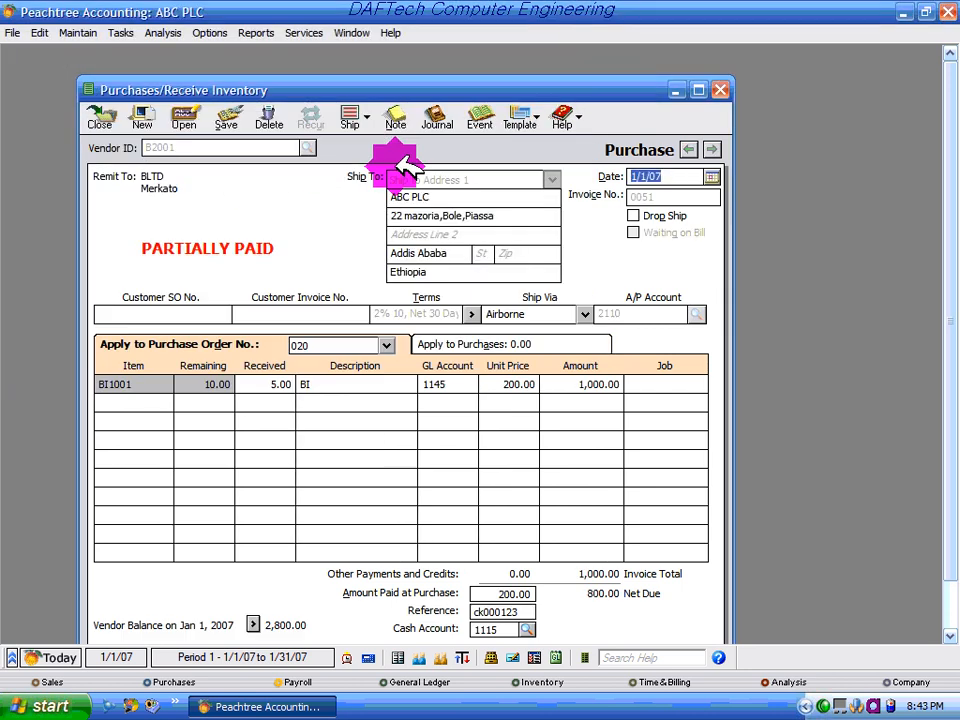
mouse_move(284, 248)
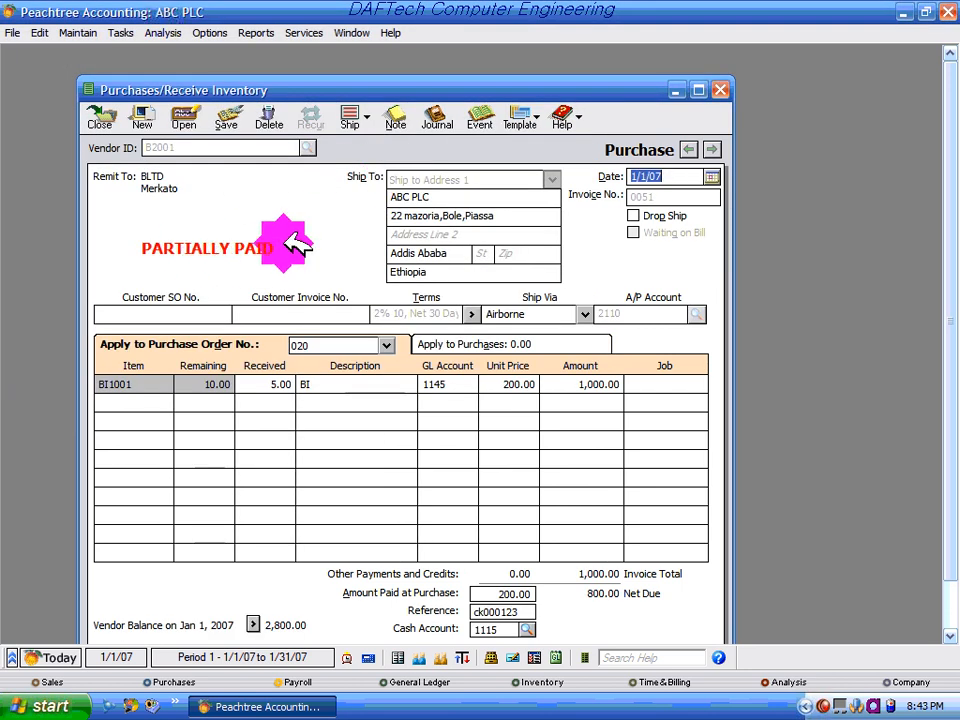
mouse_move(590, 576)
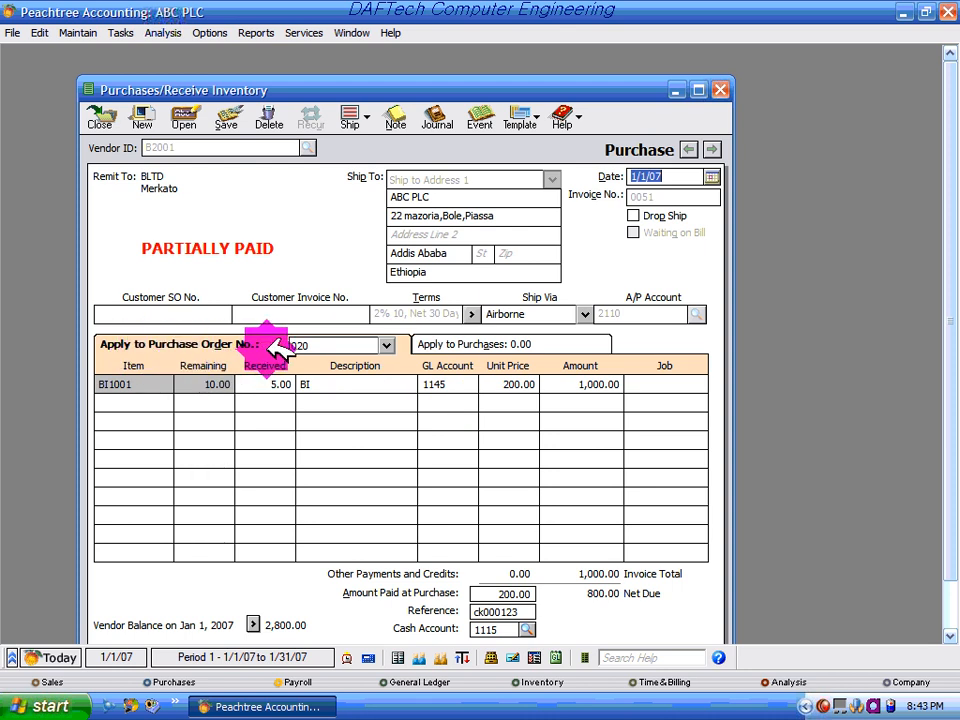
Bring up another saved BLTD purchase marked paid in full
left_click(386, 344)
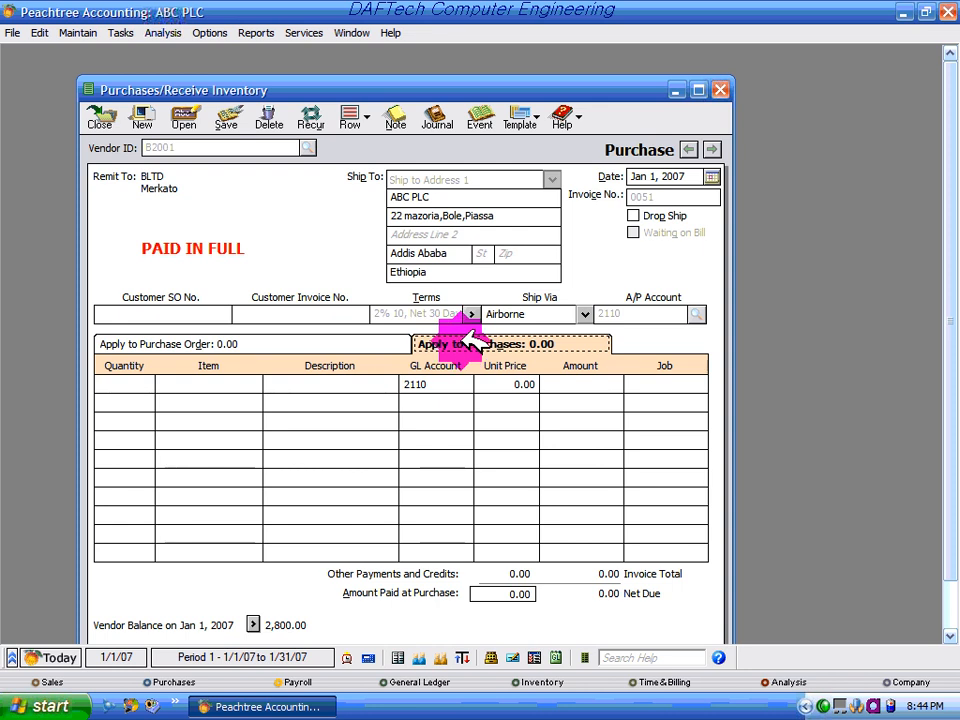
Enter purchase lines without a PO on the Apply to Purchases side for the S1001 order
left_click(124, 384)
type("6")
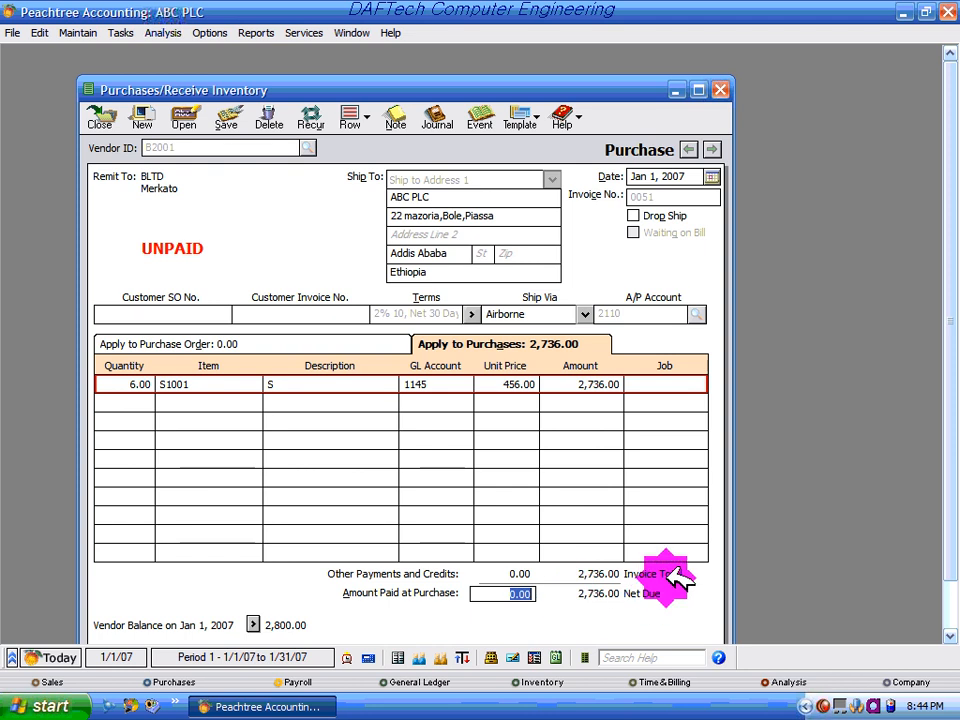
type("20")
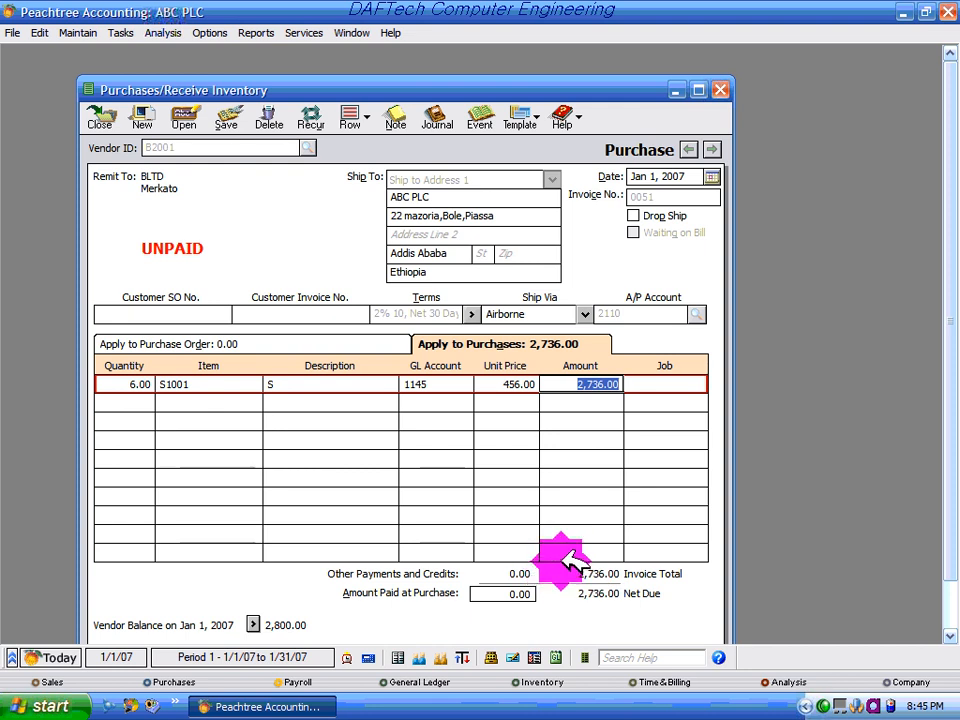
mouse_move(284, 136)
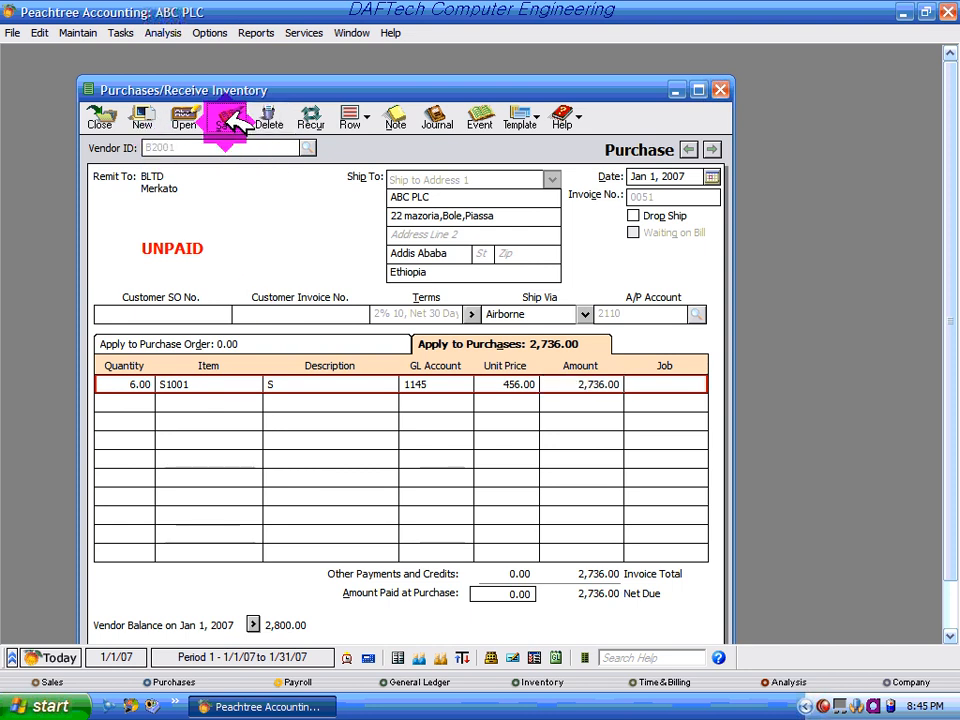
Save the unpaid purchase and reopen it by looking up vendor B2001
left_click(140, 116)
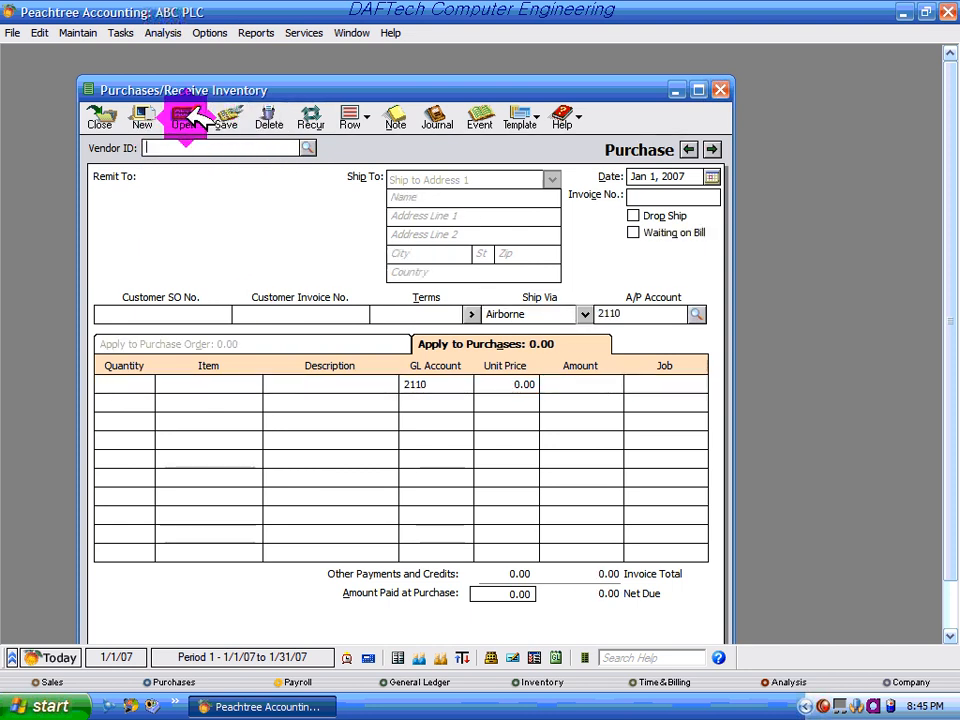
left_click(184, 116)
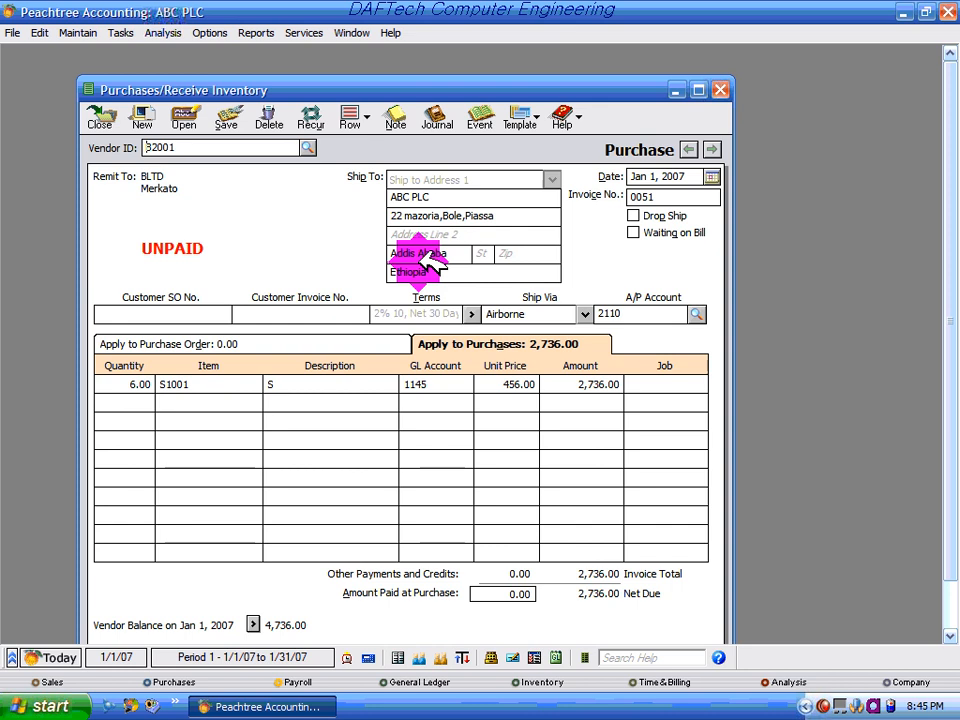
type("B2001")
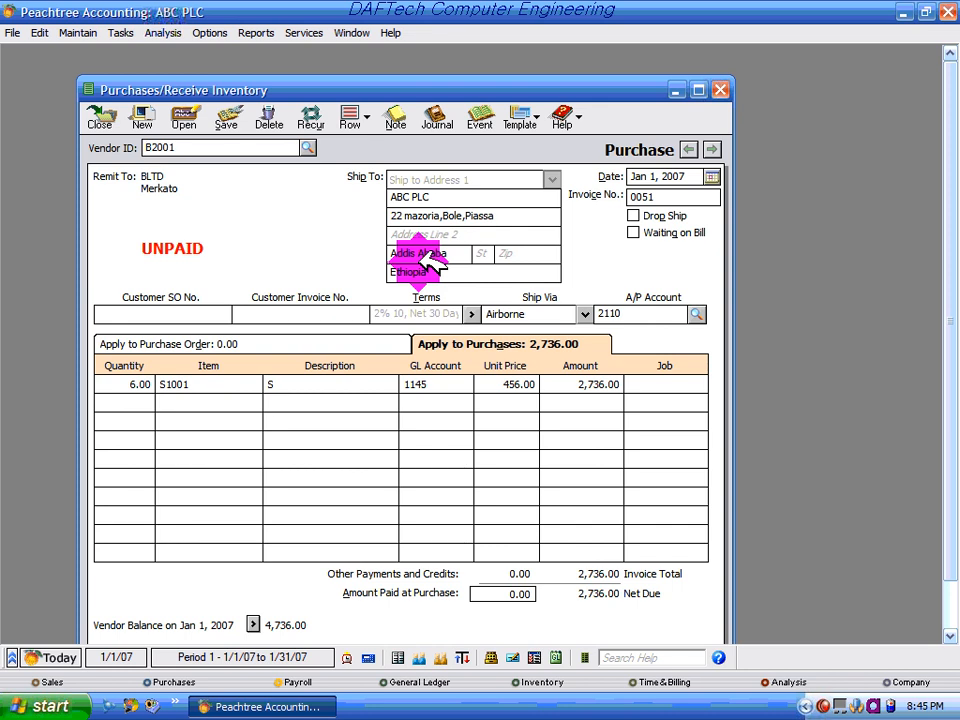